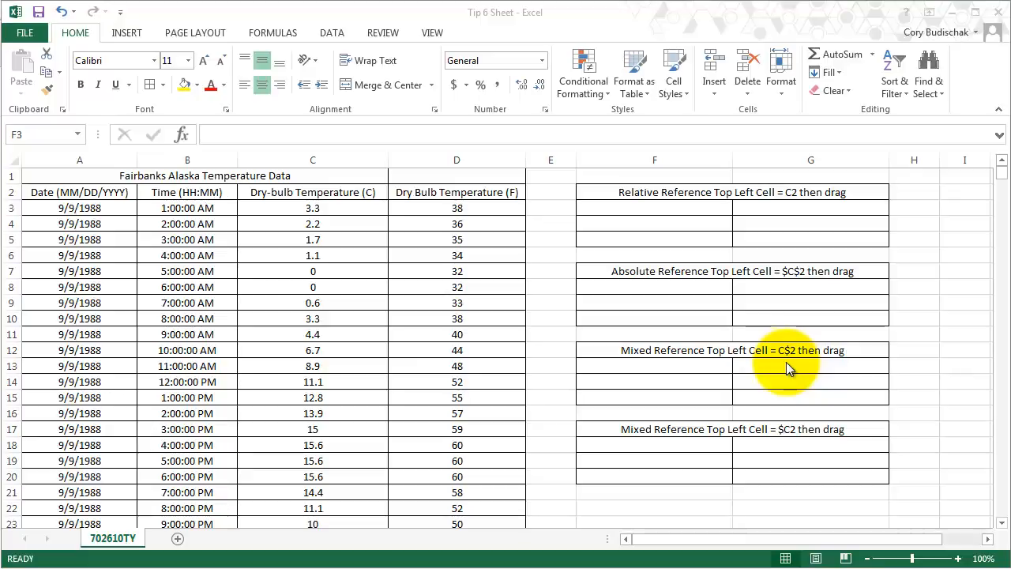
mouse_move(624, 342)
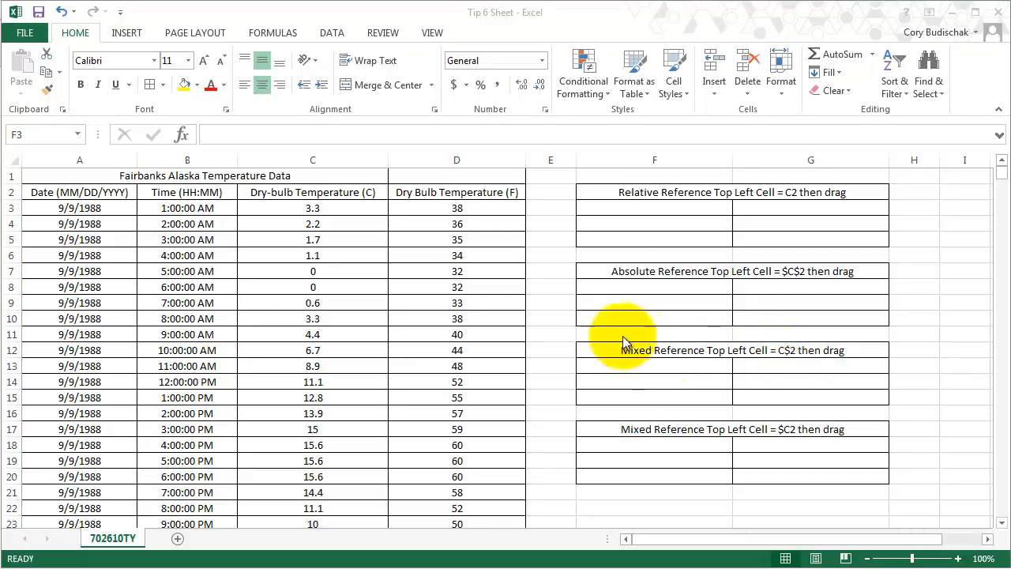
mouse_move(640, 363)
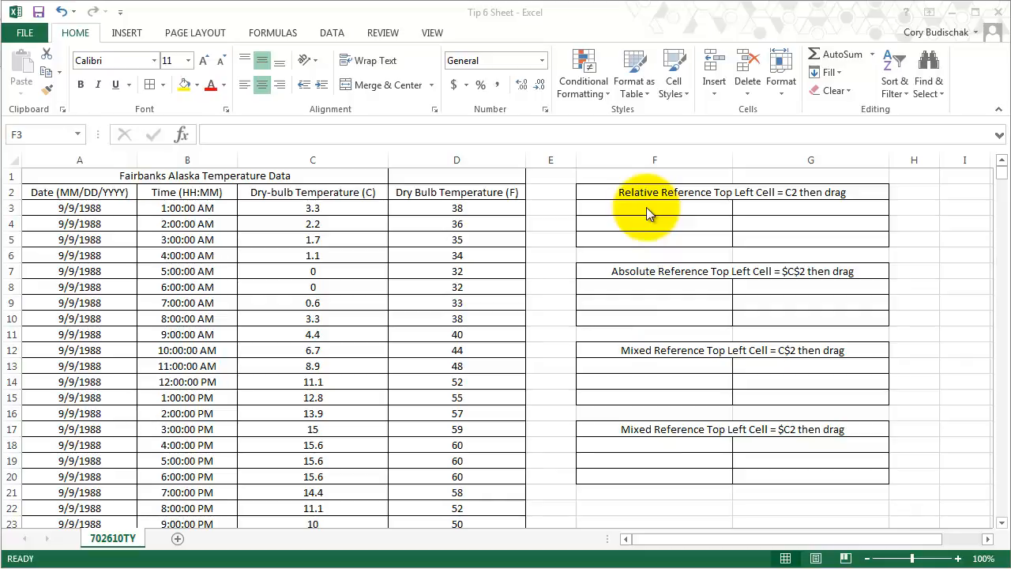
Fill F3:G5 with the relative =C2 formula, showing headers and 3.3, 37.94, 2.2, 35.96.
drag(654, 207, 809, 239)
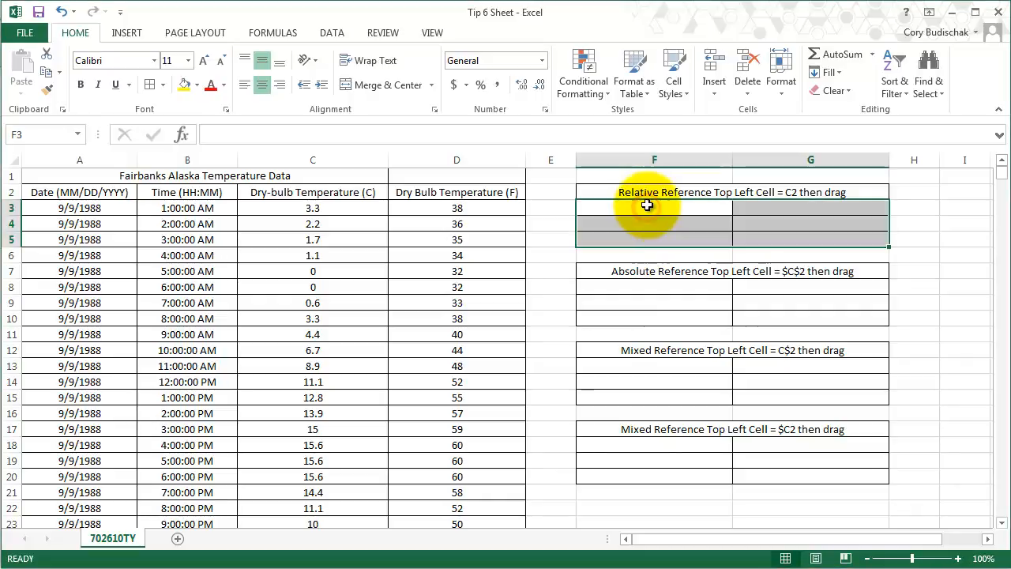
click(654, 207)
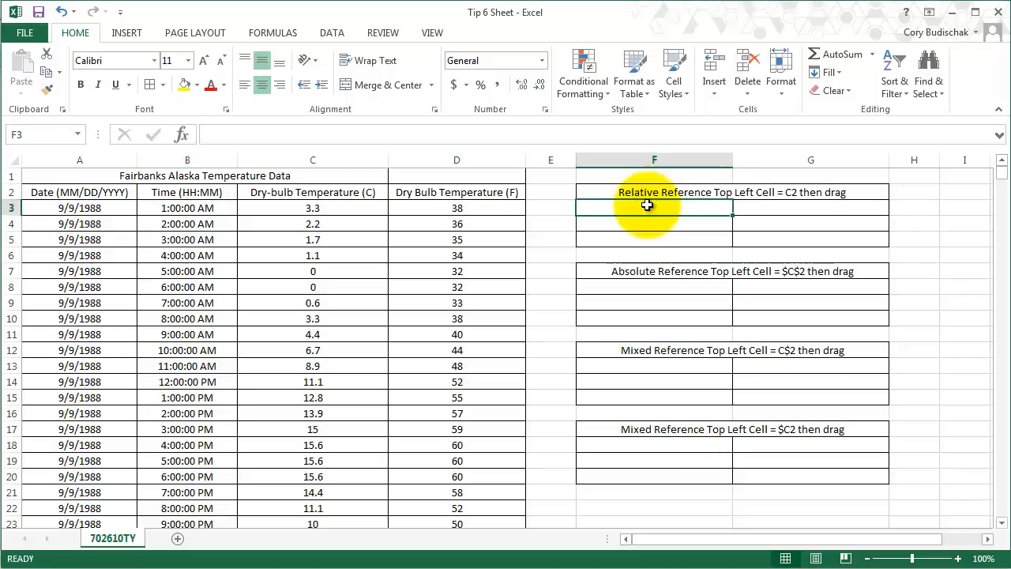
text(=C2)
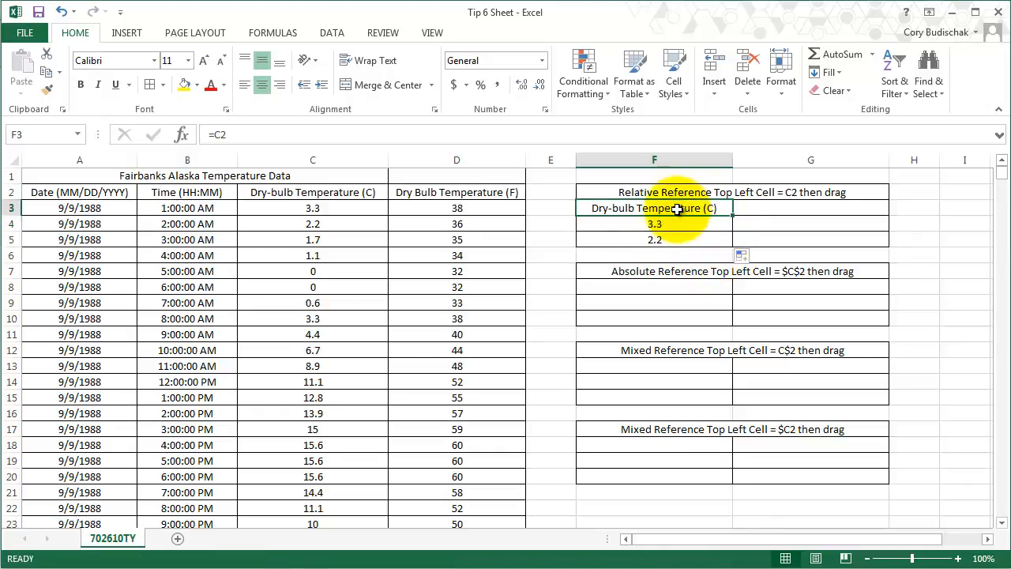
click(654, 224)
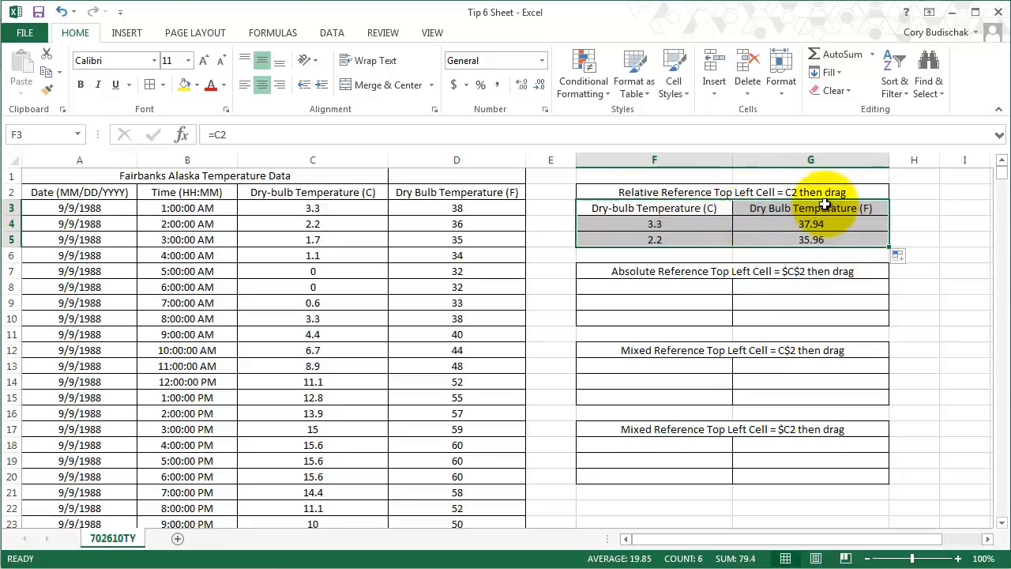
click(810, 224)
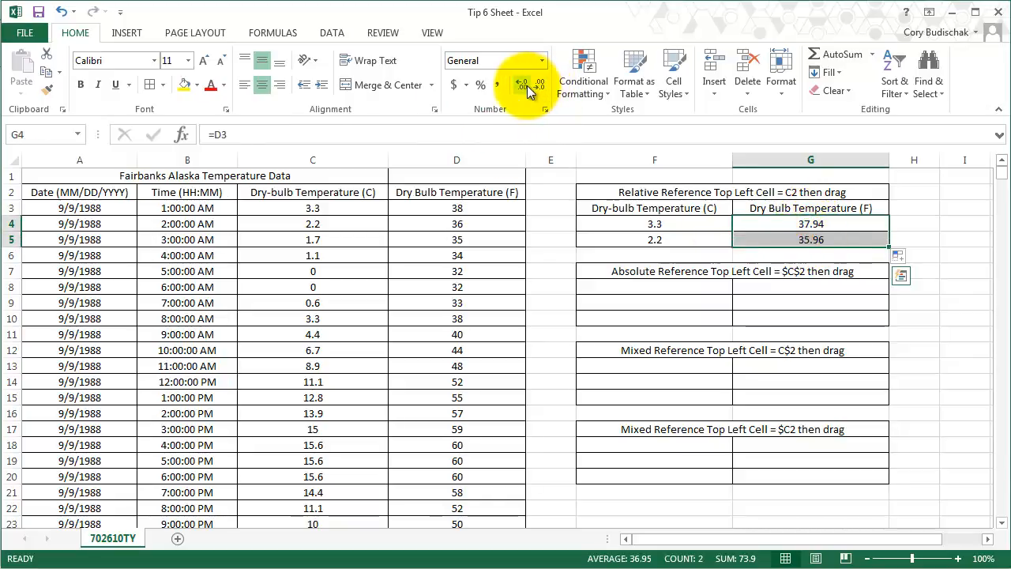
mouse_move(457, 207)
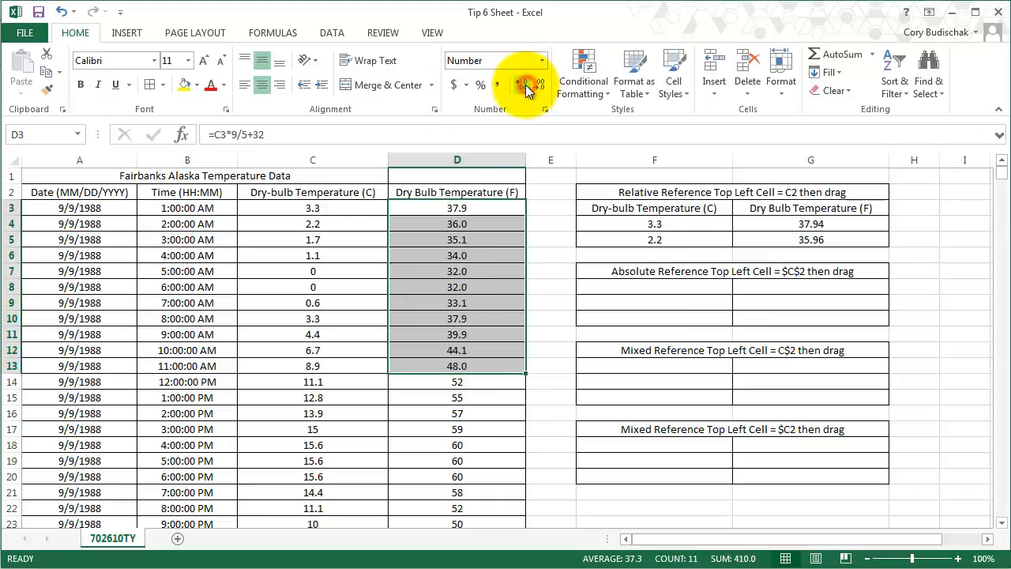
Show the Fahrenheit values in D3:D13 with two decimal places, e.g. 37.94 and 48.02.
click(527, 83)
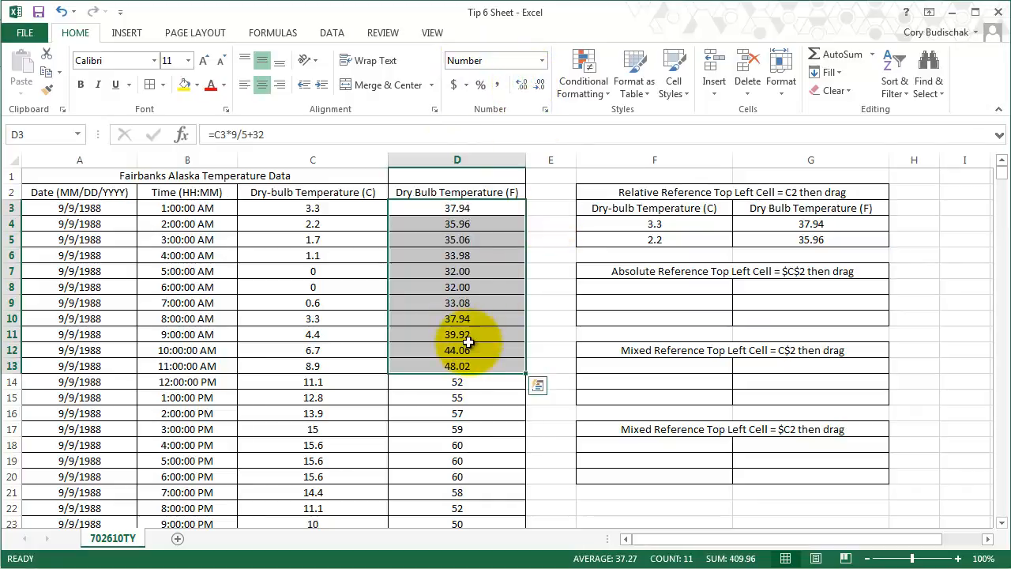
click(655, 287)
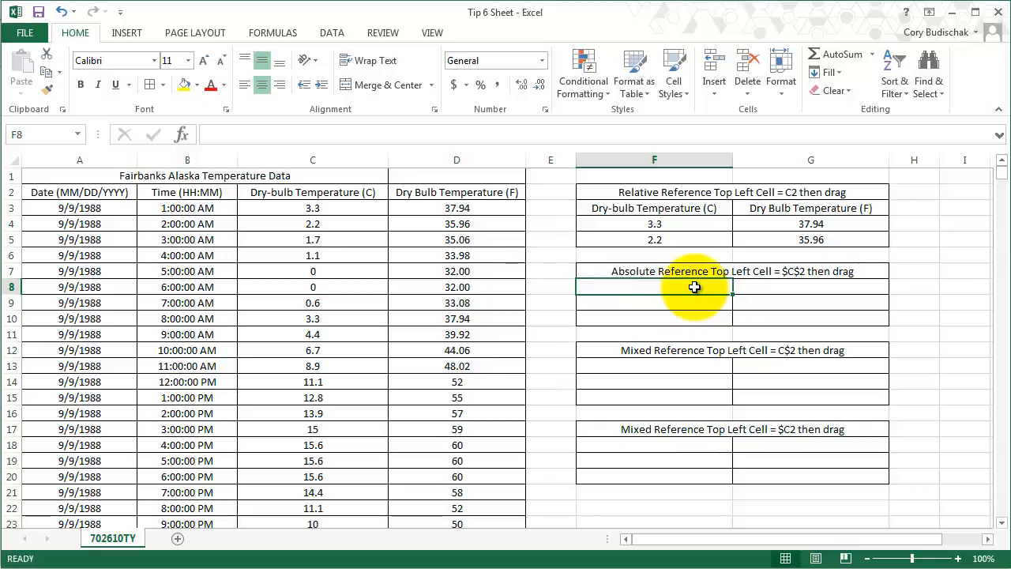
Enter =$C$2 in F8 and fill it down to F10 and across into column G.
text(=C2)
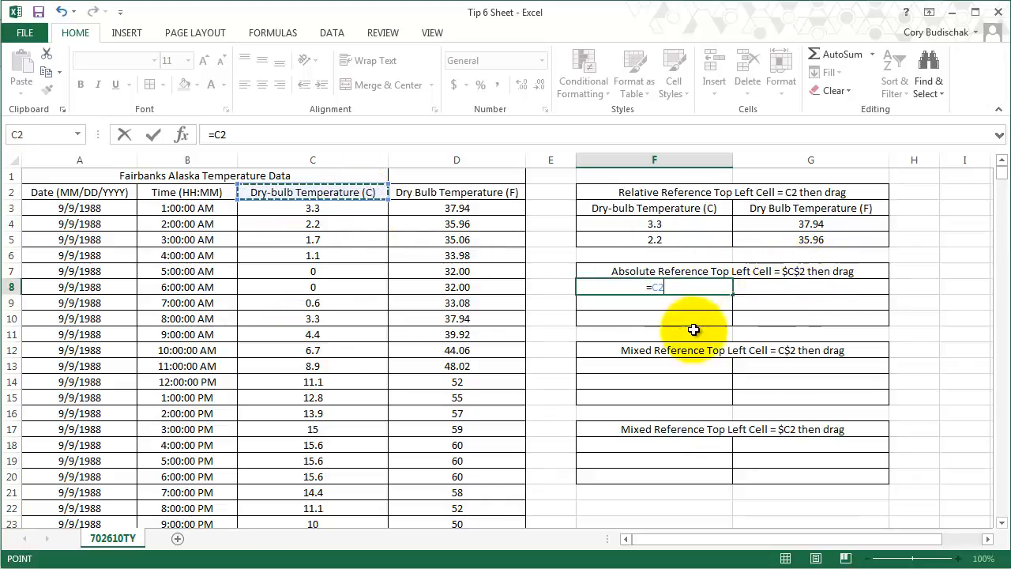
mouse_move(660, 350)
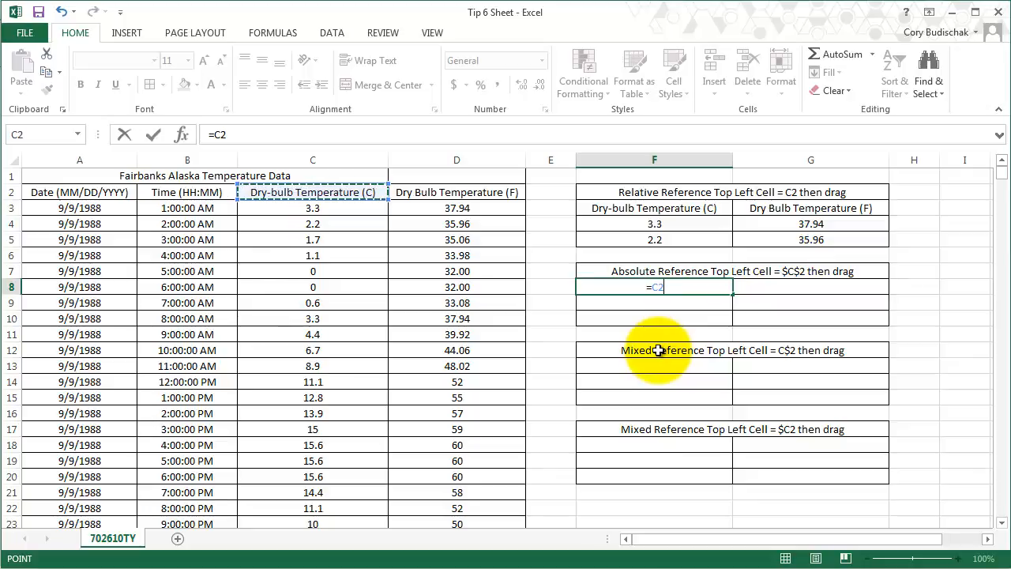
key(f4)
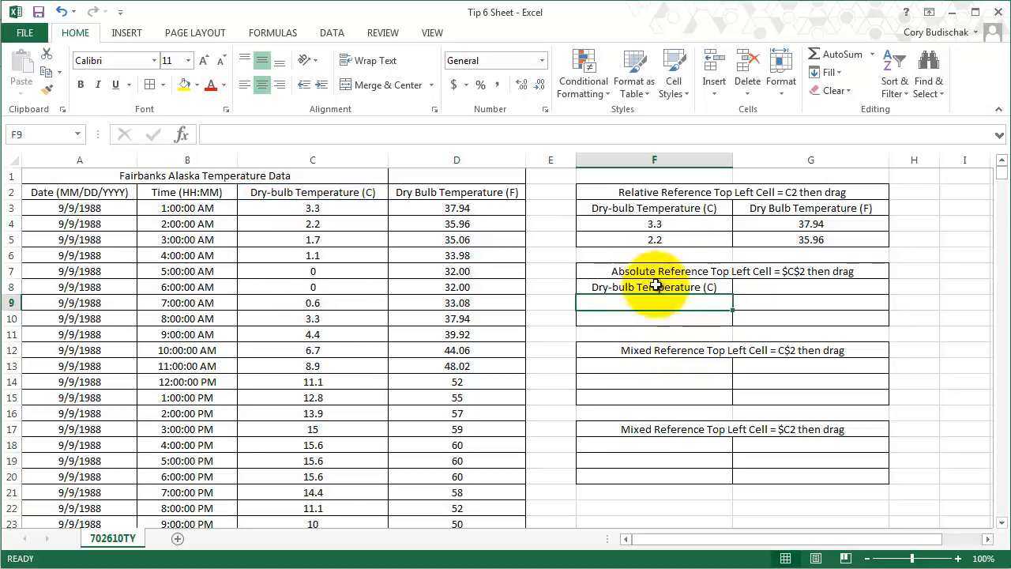
click(654, 287)
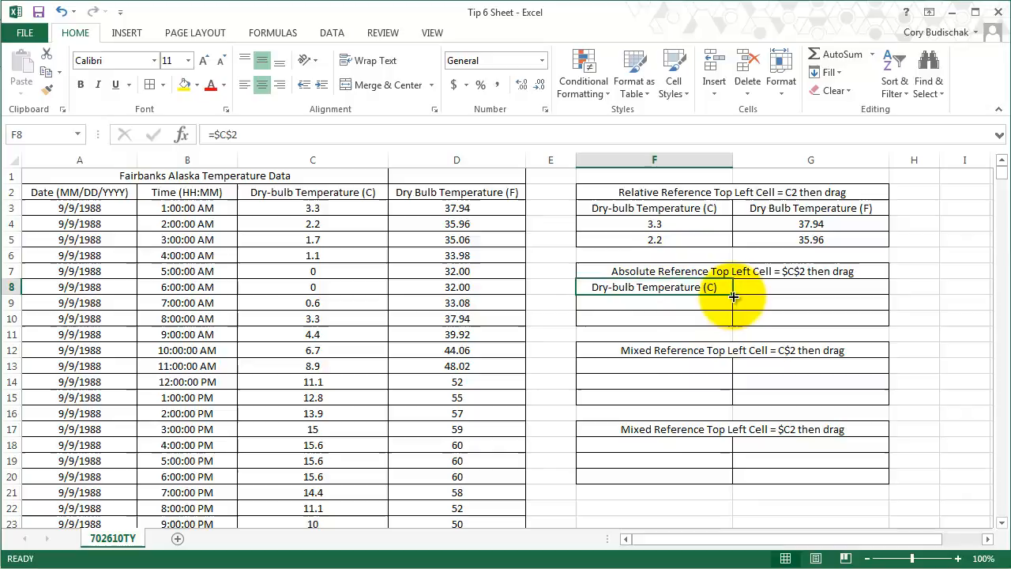
drag(732, 296, 732, 325)
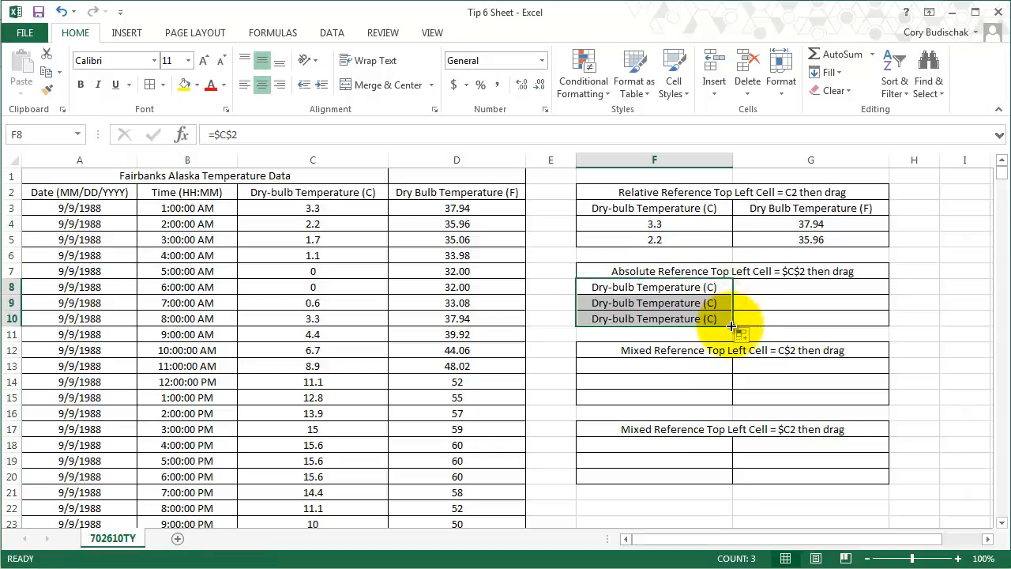
click(653, 319)
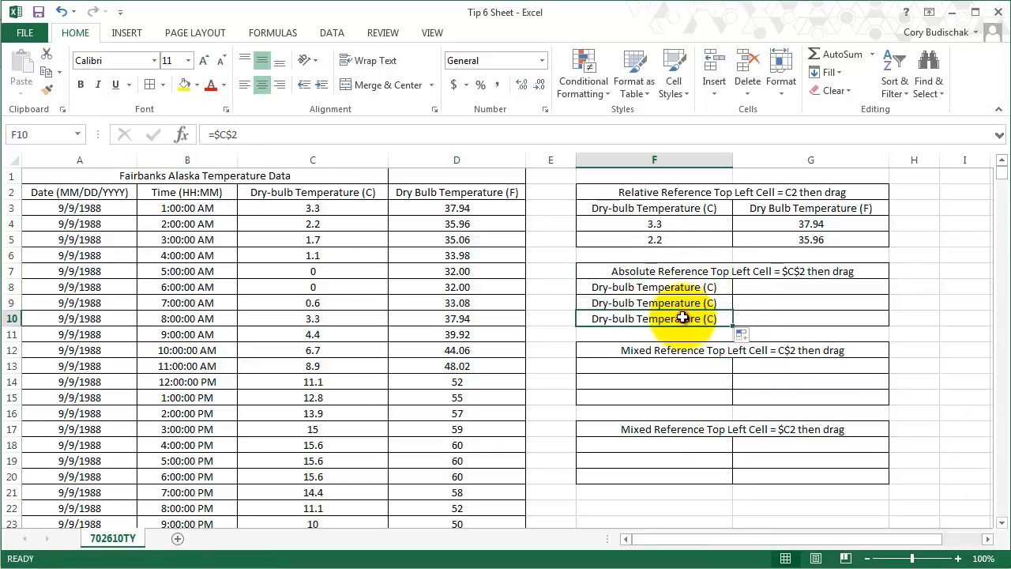
click(654, 302)
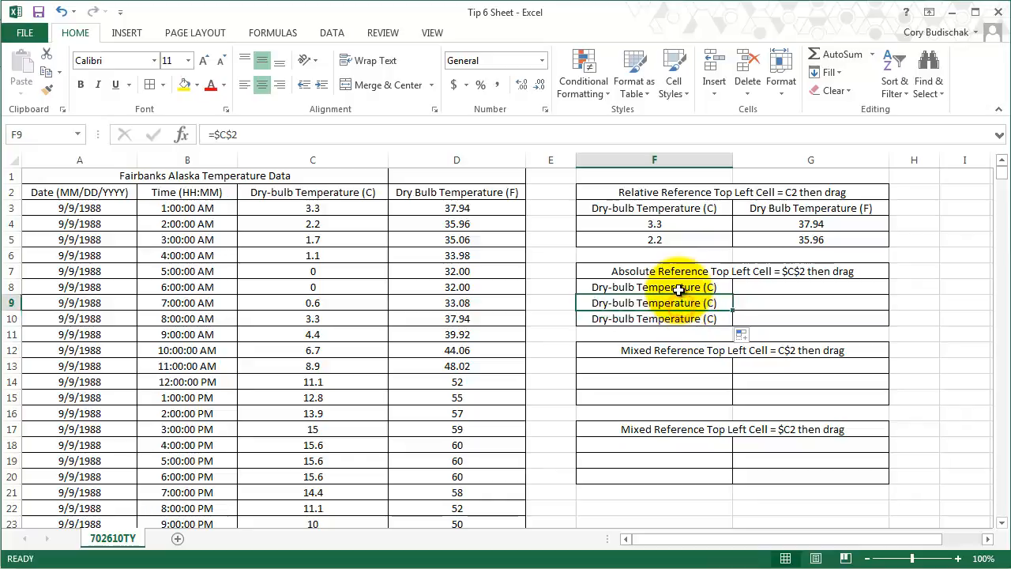
click(654, 287)
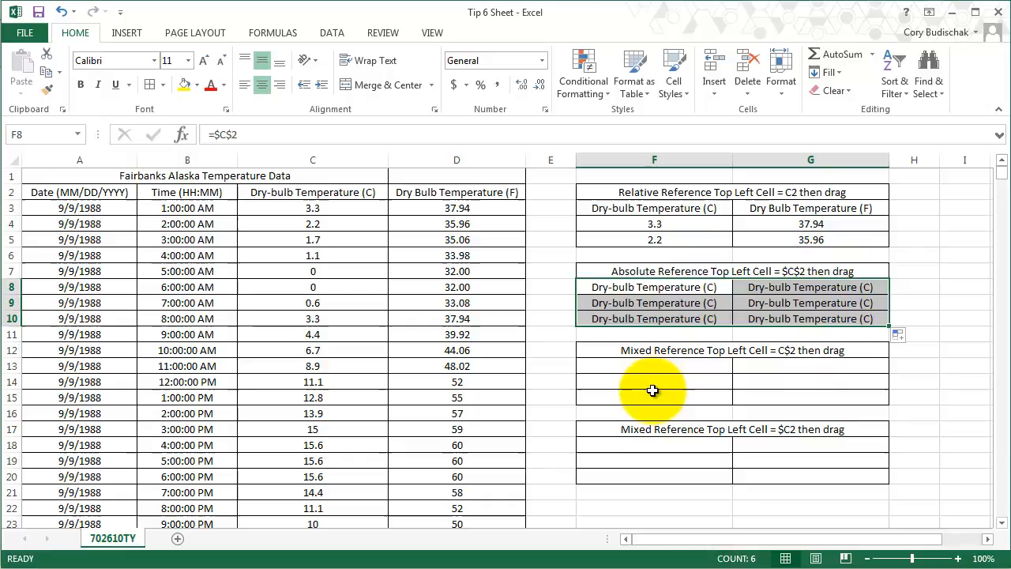
mouse_move(681, 287)
text(=)
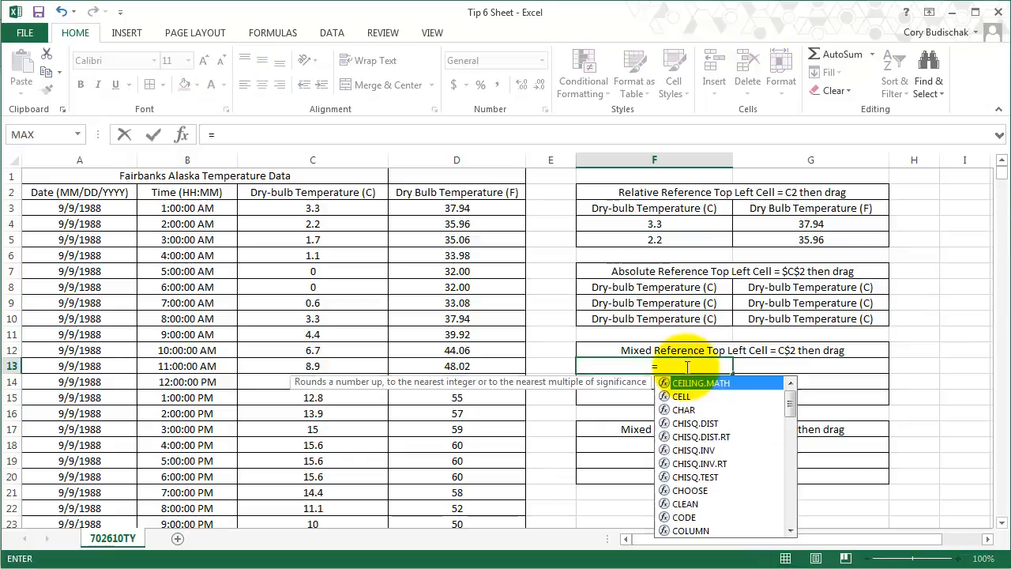
Enter the mixed-reference formula =C$2 in F13.
text($C$2)
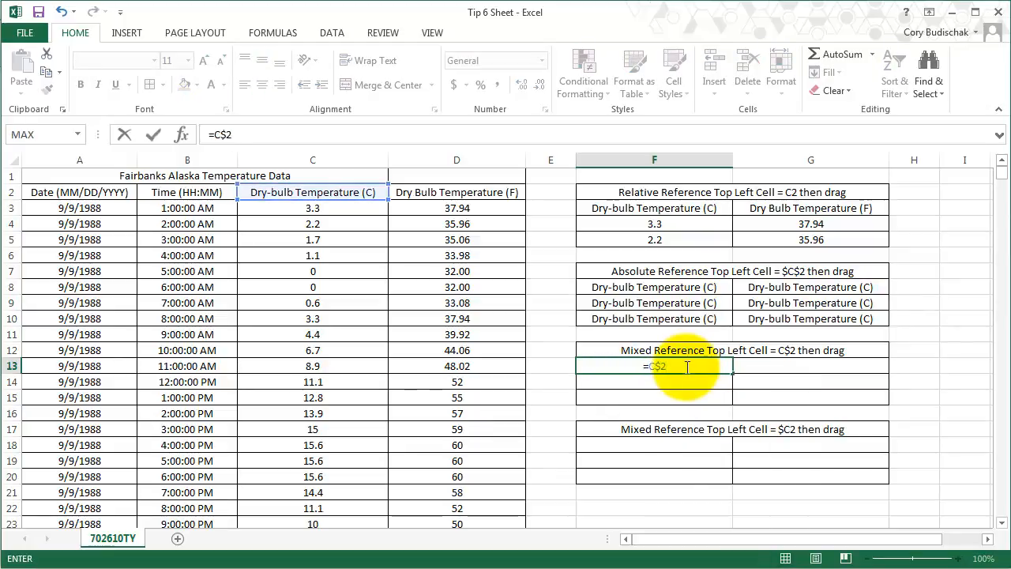
key(enter)
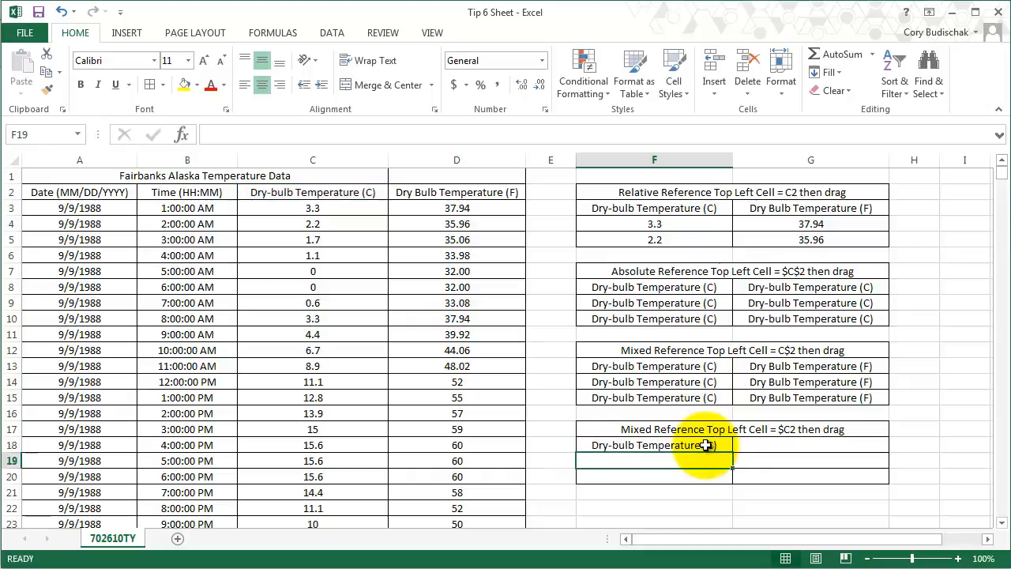
Fill the =$C2 formula from F18 down to F20.
click(655, 445)
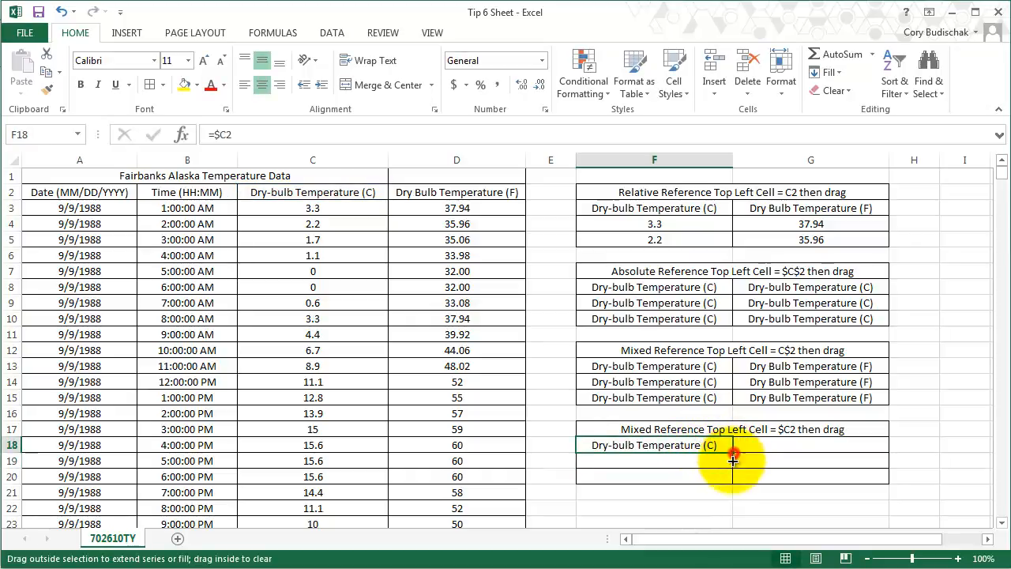
drag(733, 454, 654, 475)
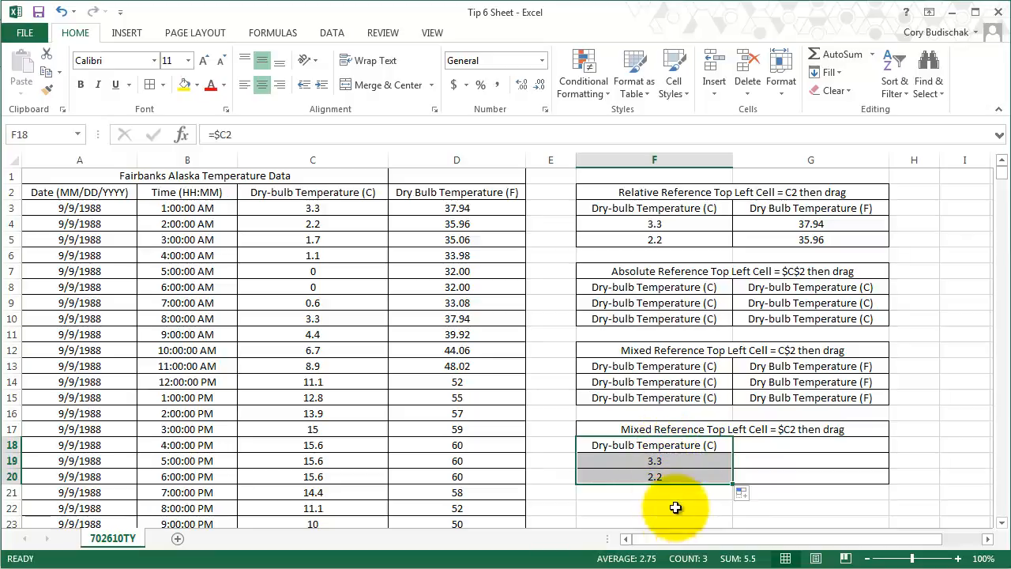
mouse_move(733, 482)
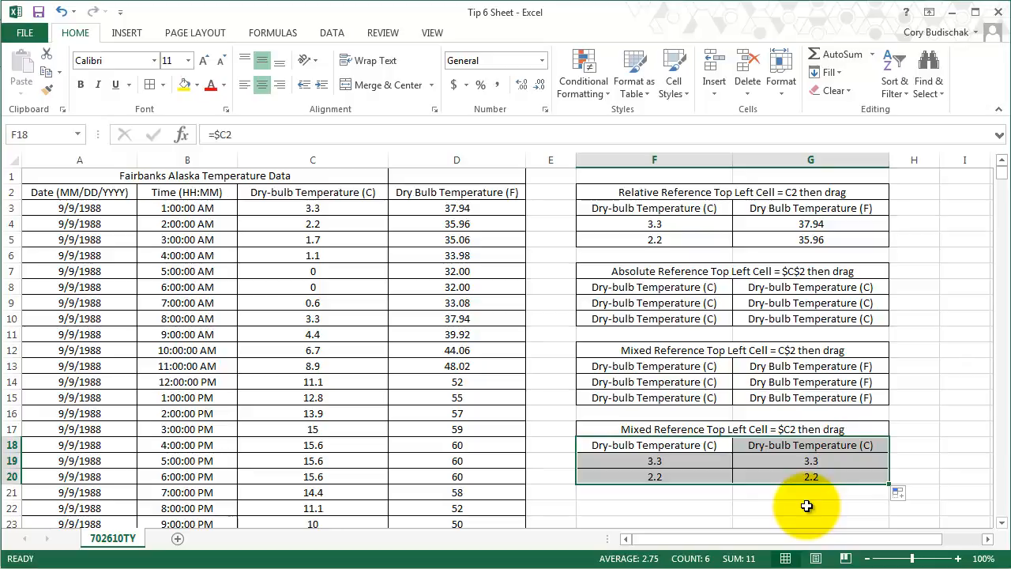
mouse_move(718, 518)
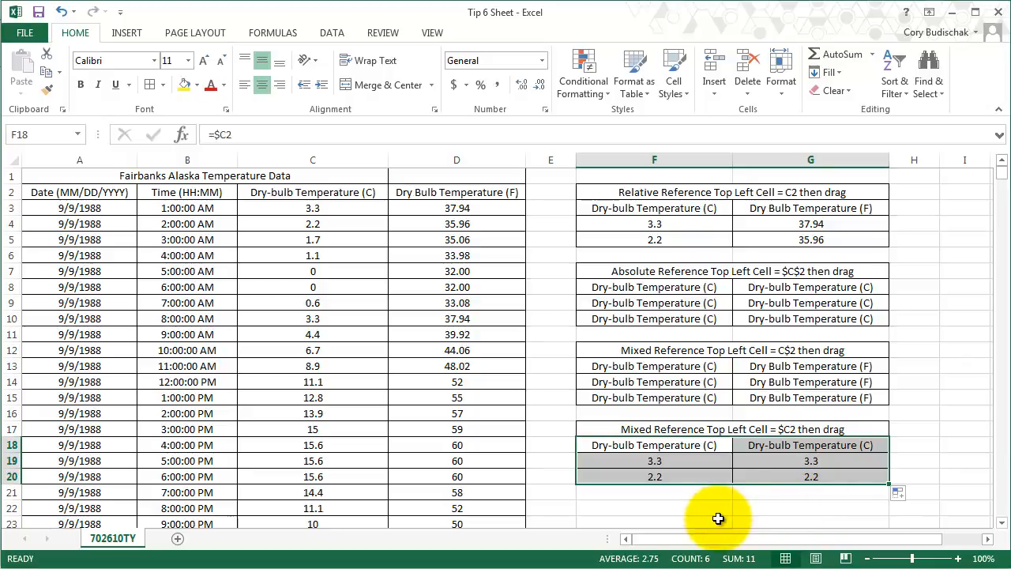